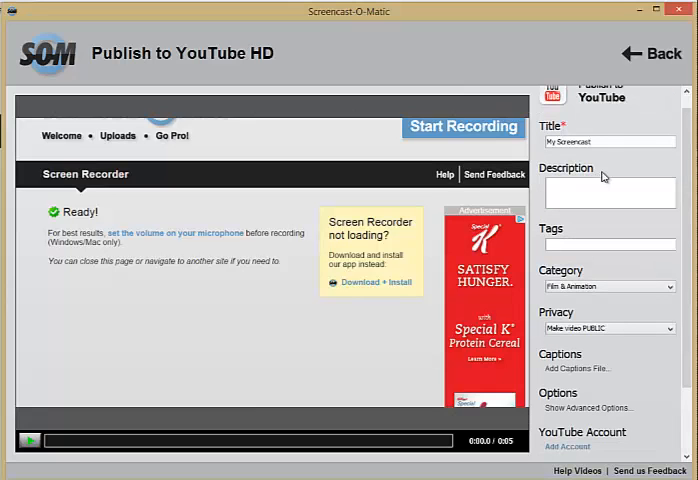
# Enter a description for the YouTube upload and set the category to Education
pyautogui.click(618, 141)
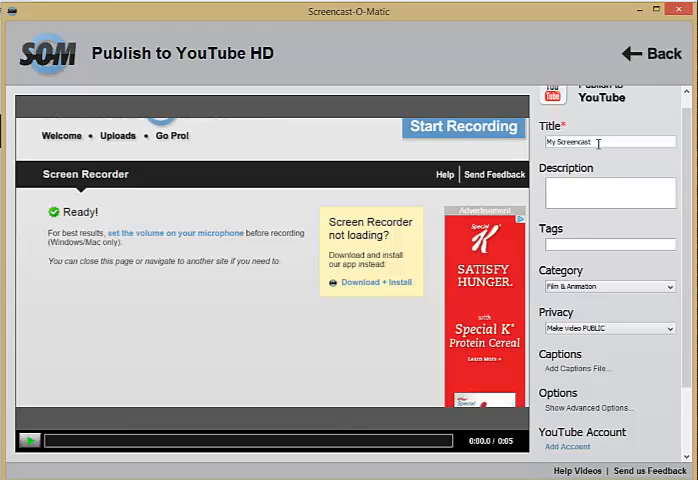
pyautogui.write('description')
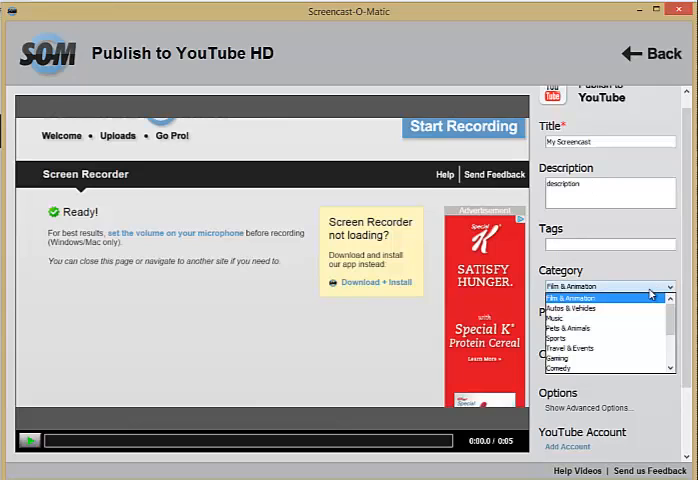
pyautogui.click(608, 287)
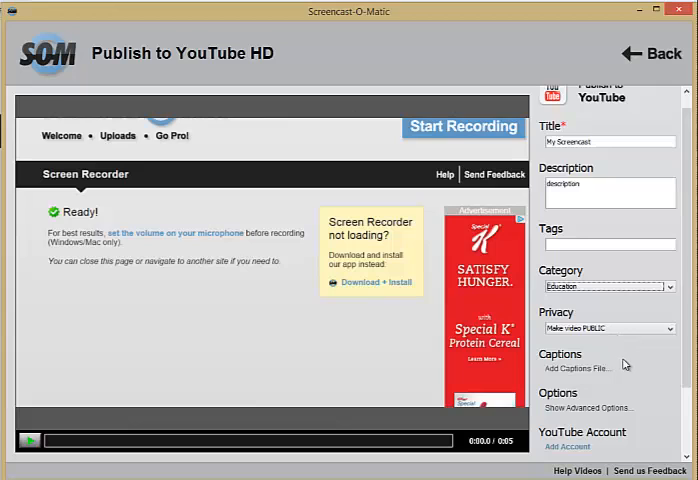
pyautogui.scroll(-3)
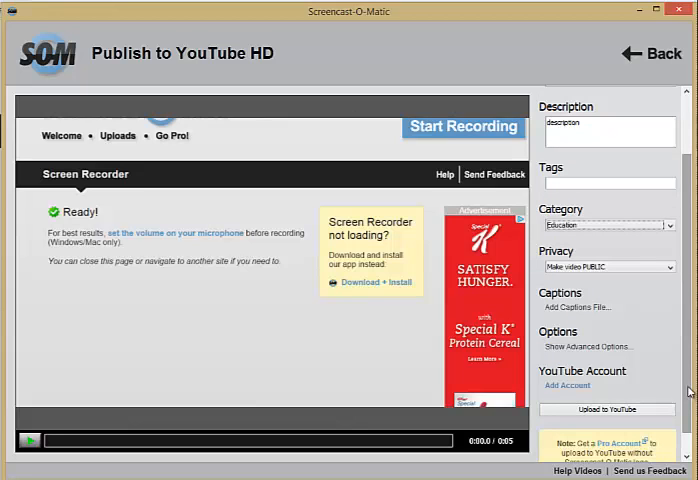
pyautogui.click(607, 266)
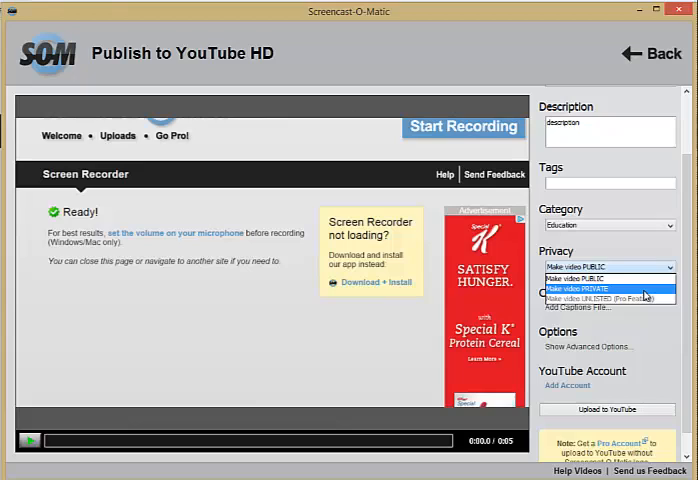
pyautogui.click(609, 278)
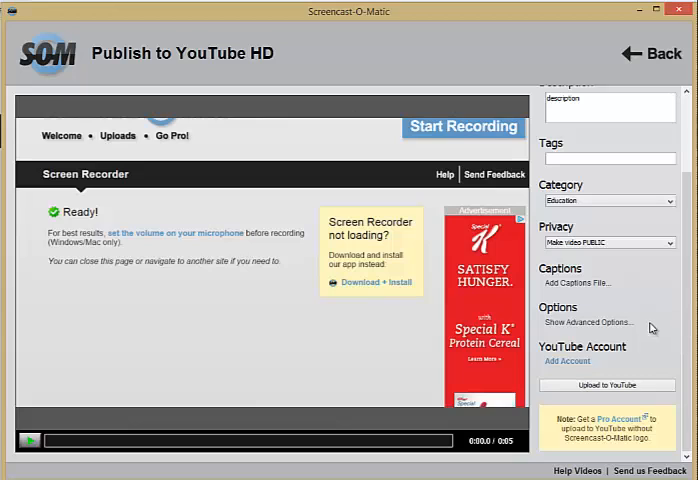
# Show the advanced upload options and launch the browser to authorize a YouTube account
pyautogui.click(577, 322)
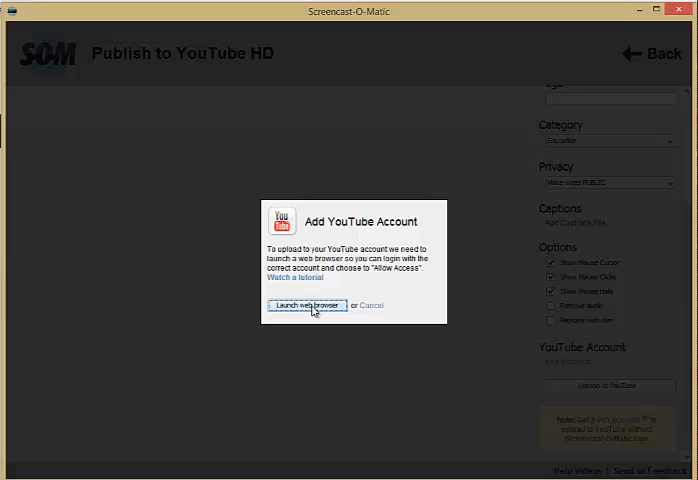
pyautogui.click(301, 305)
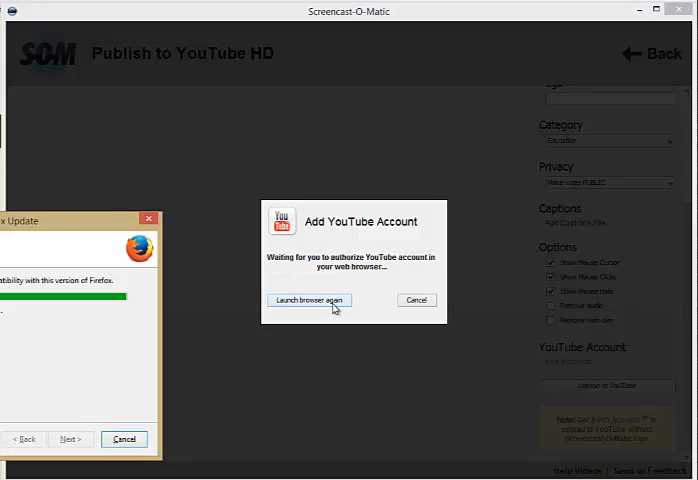
pyautogui.click(308, 300)
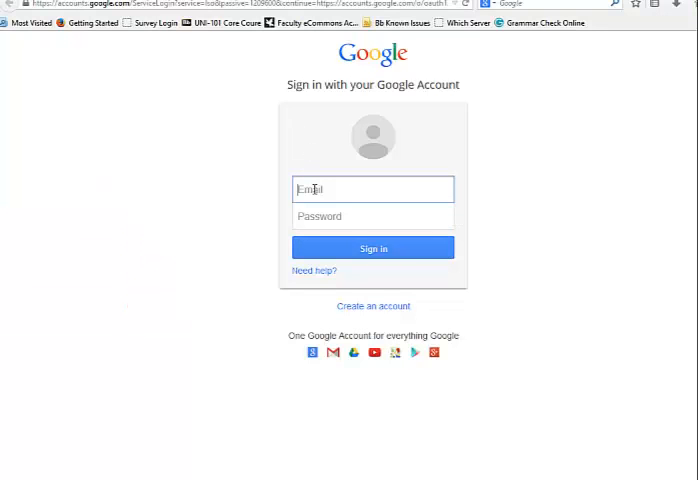
# Enter the Google account email and submit the sign-in form
pyautogui.write('lea')
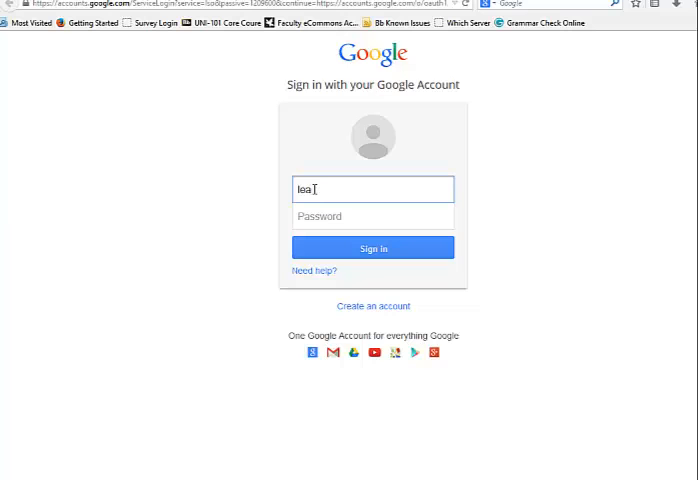
pyautogui.click(372, 247)
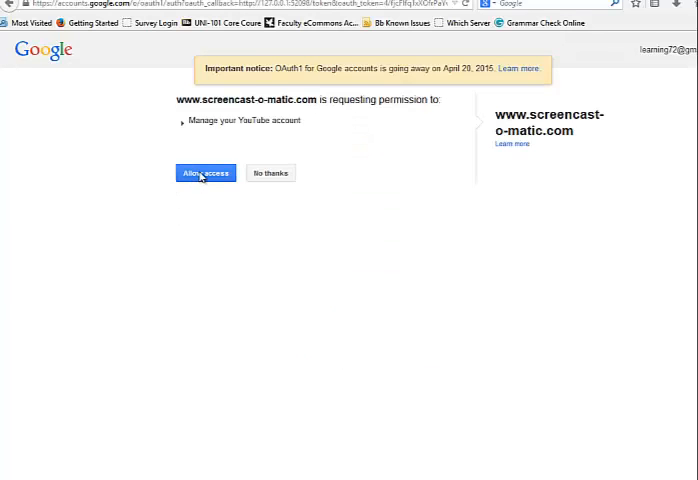